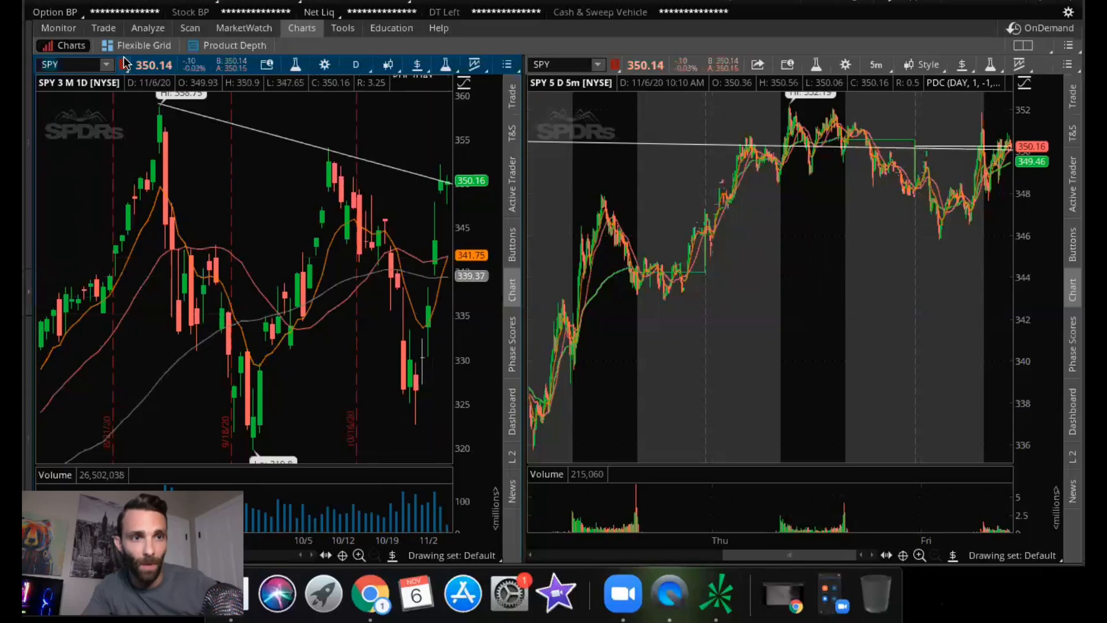
Load QQQ on the daily and 5-minute charts in place of SPY
type("QQQ")
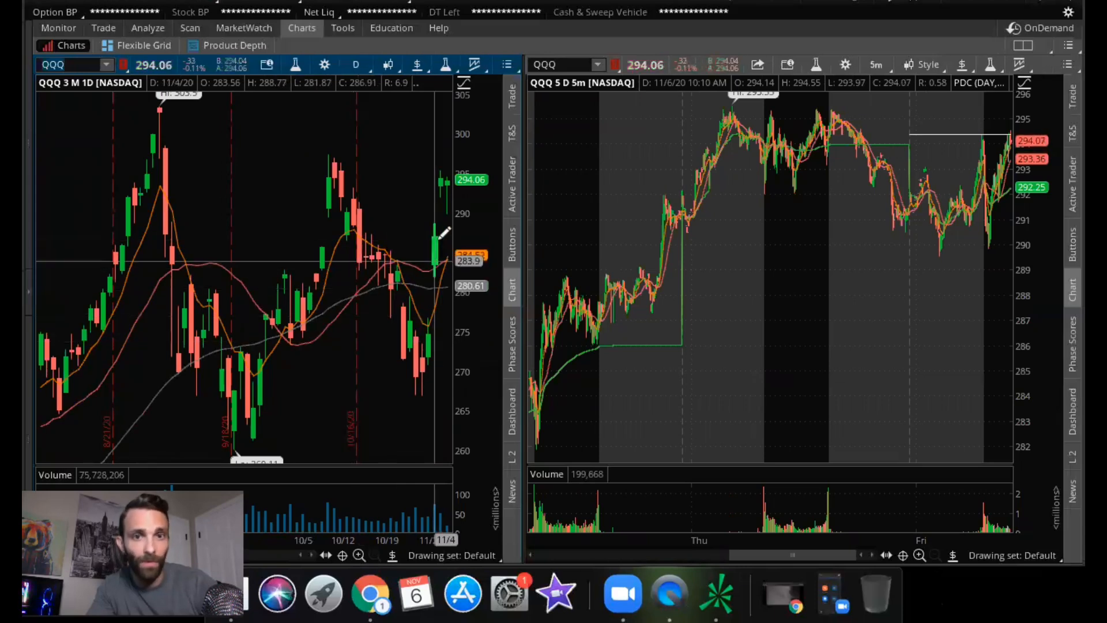
mouse_move(449, 169)
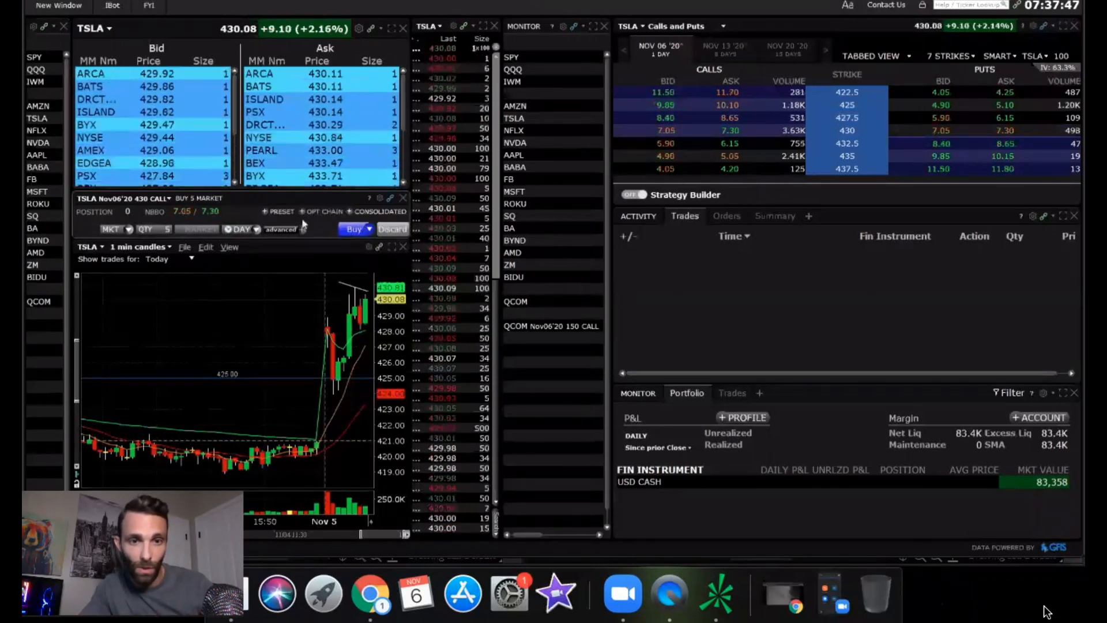
right_click(332, 329)
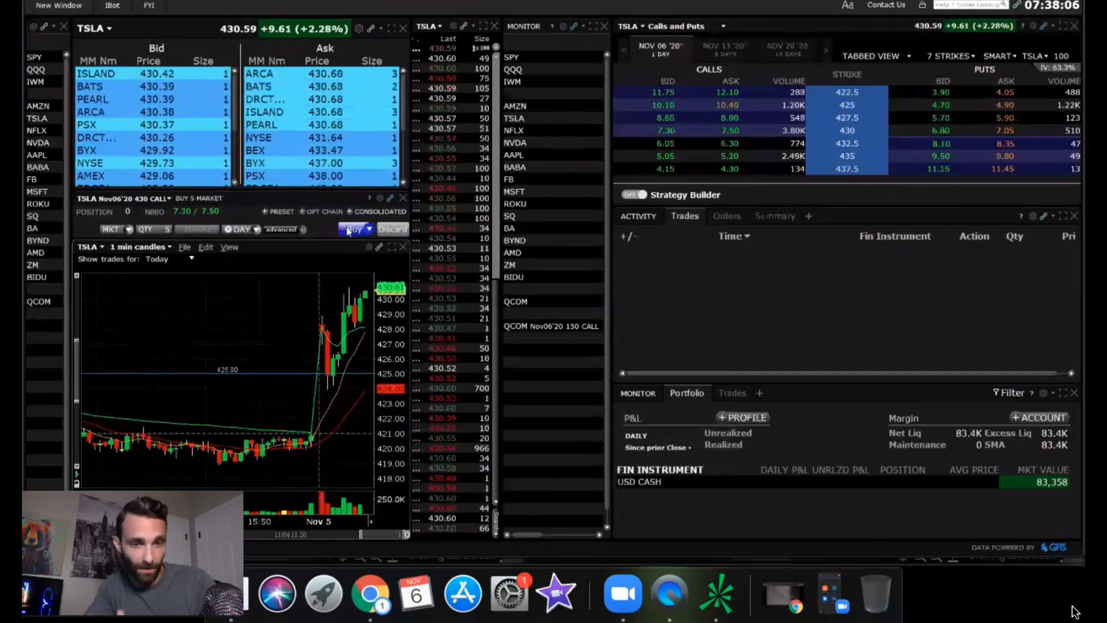
left_click(356, 229)
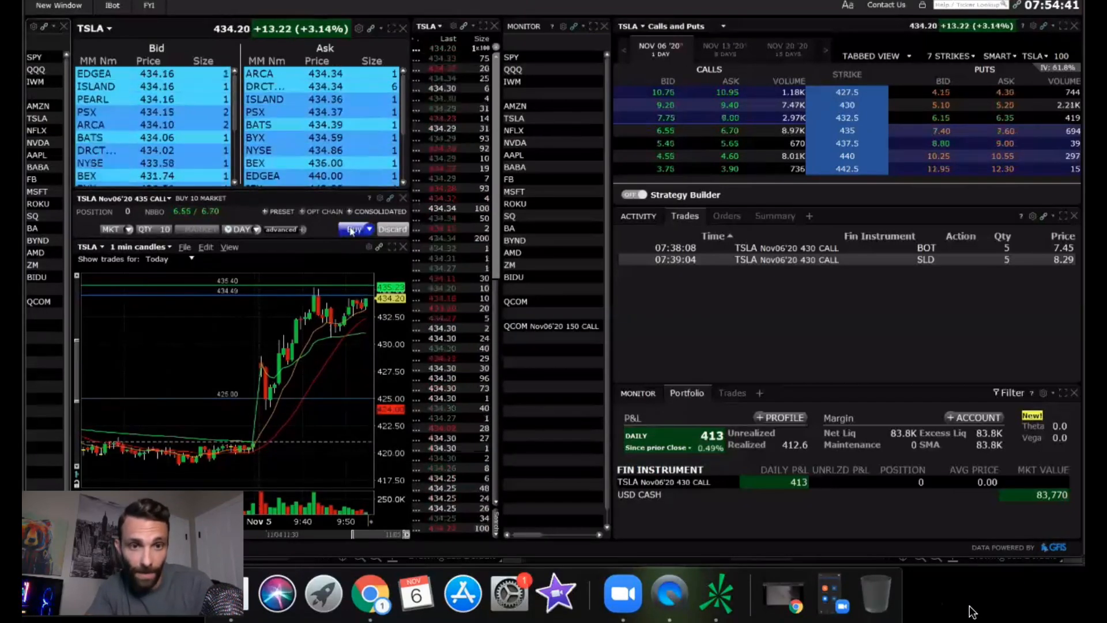
Buy ten TSLA Nov 6 435 calls at market
left_click(356, 229)
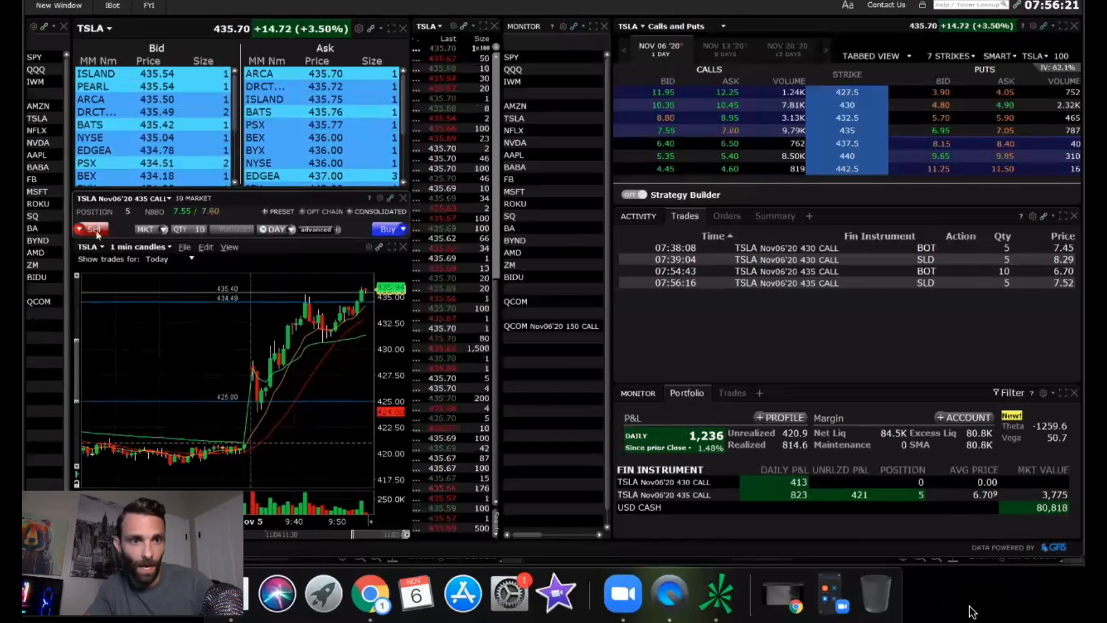
Sell the remaining five TSLA 435 calls at 7.55 and show 30-second candles
left_click(90, 228)
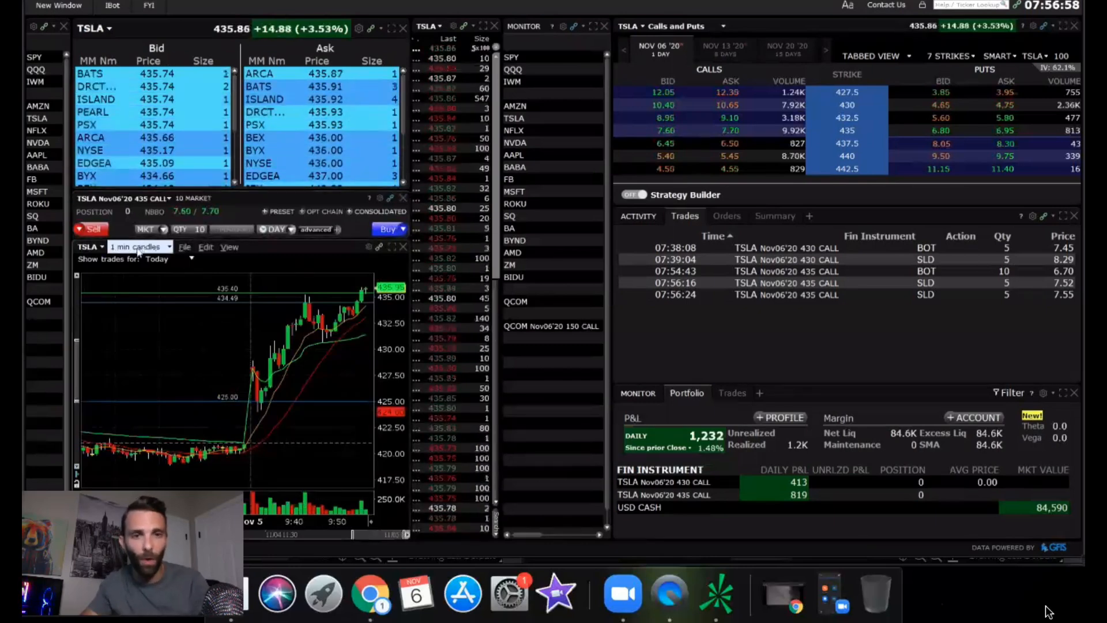
left_click(138, 246)
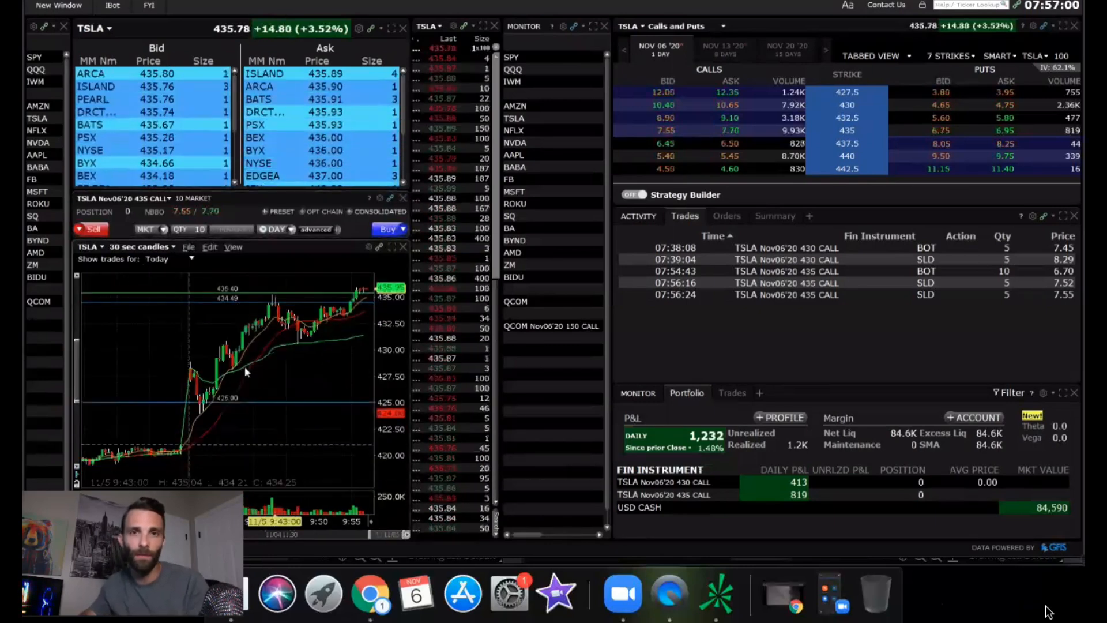